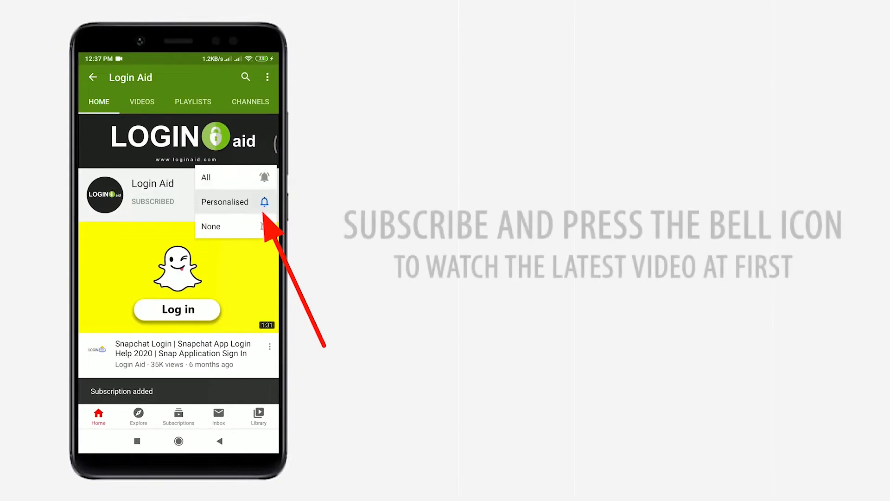
Step: Leave the YouTube channel page for the phone screen showing the Tango icon
click(206, 177)
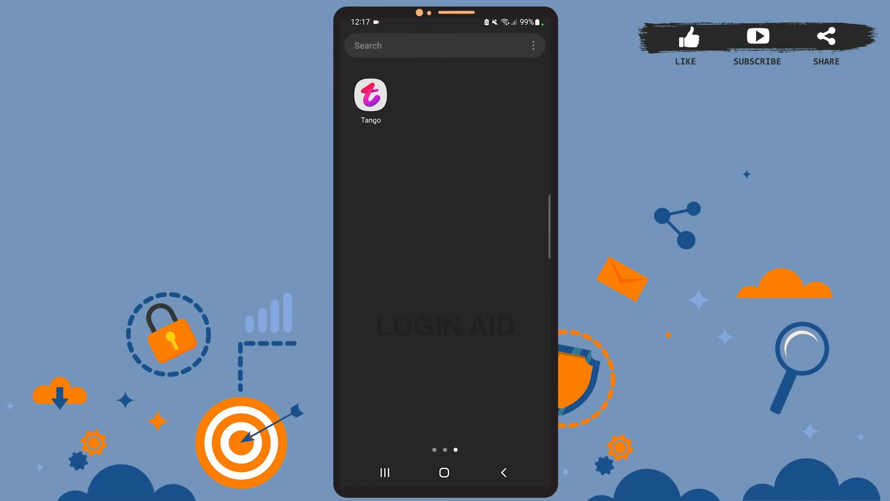
Step: Launch Tango and bring up the My Account page for Dancing Moose
click(370, 94)
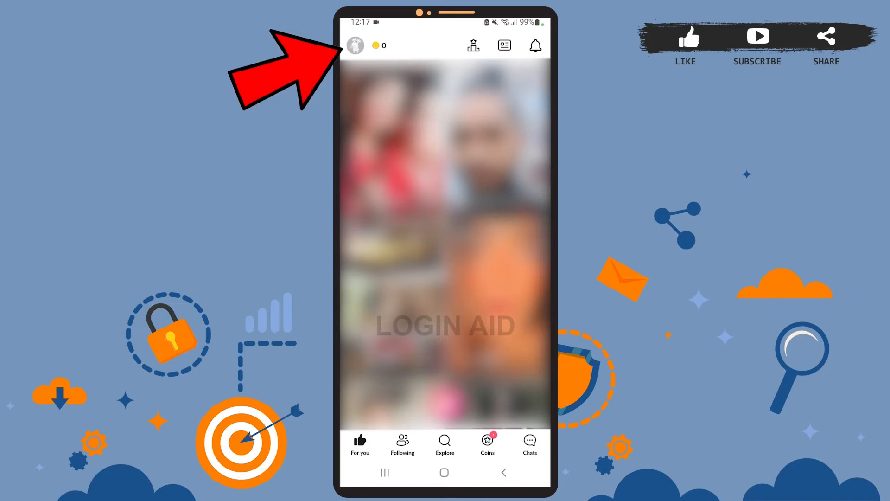
click(355, 45)
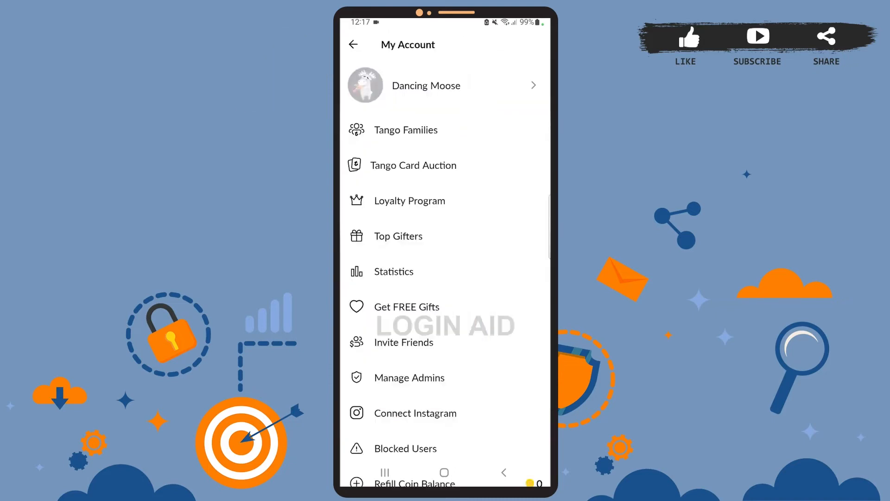
Step: Reach the Settings page from the My Account list
scroll(down, 3)
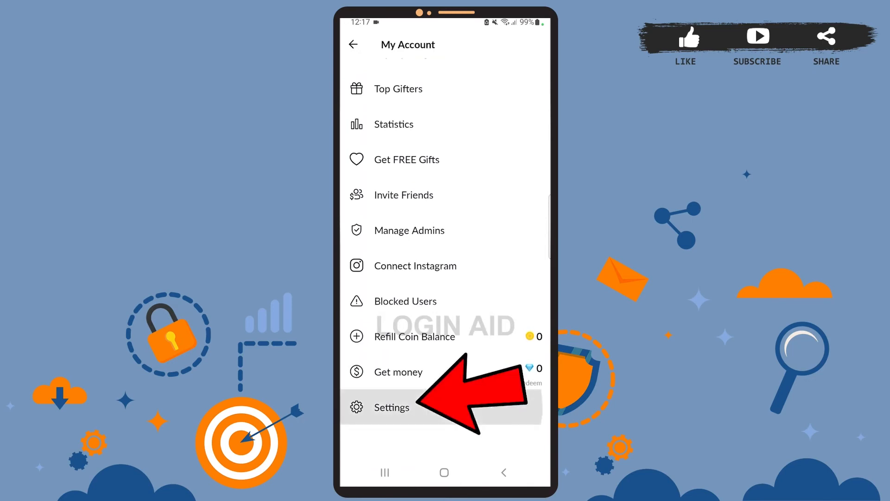
click(391, 407)
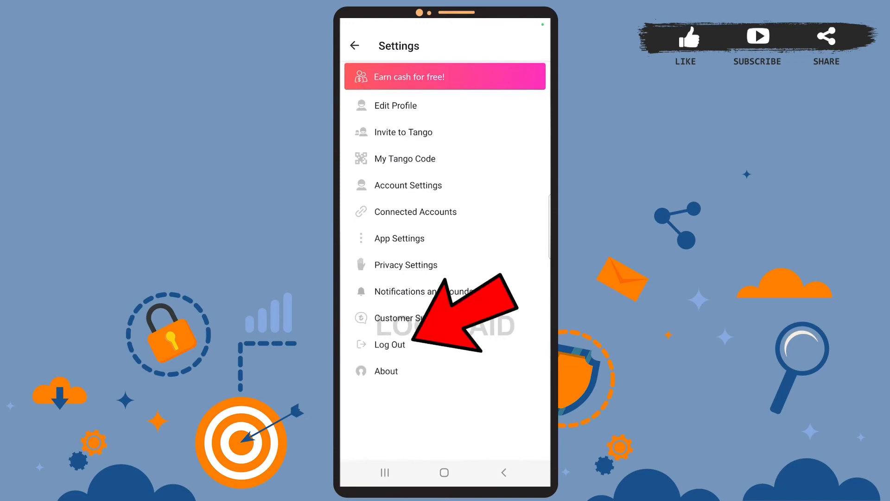
Step: Log out of the Dancing Moose account and confirm the log-out
click(388, 344)
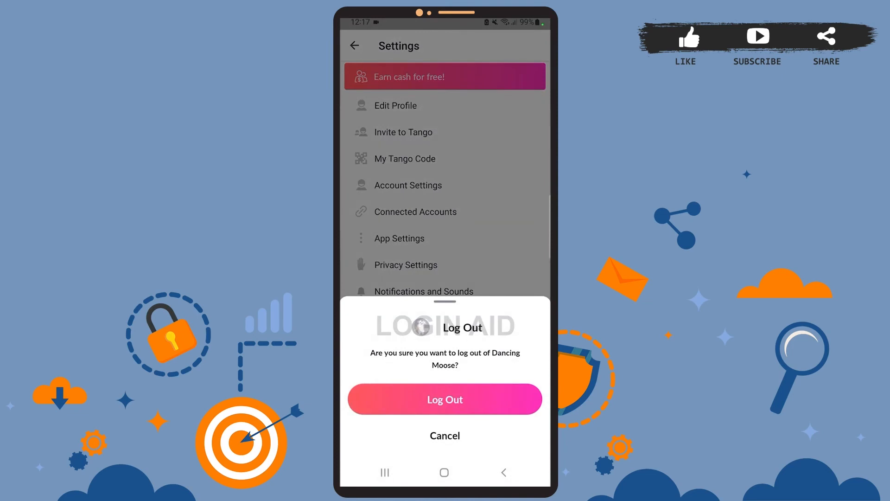
click(444, 398)
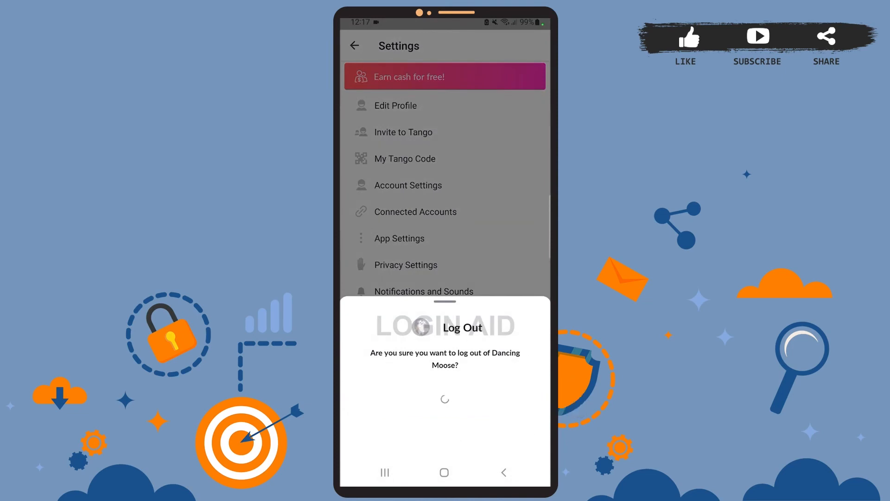